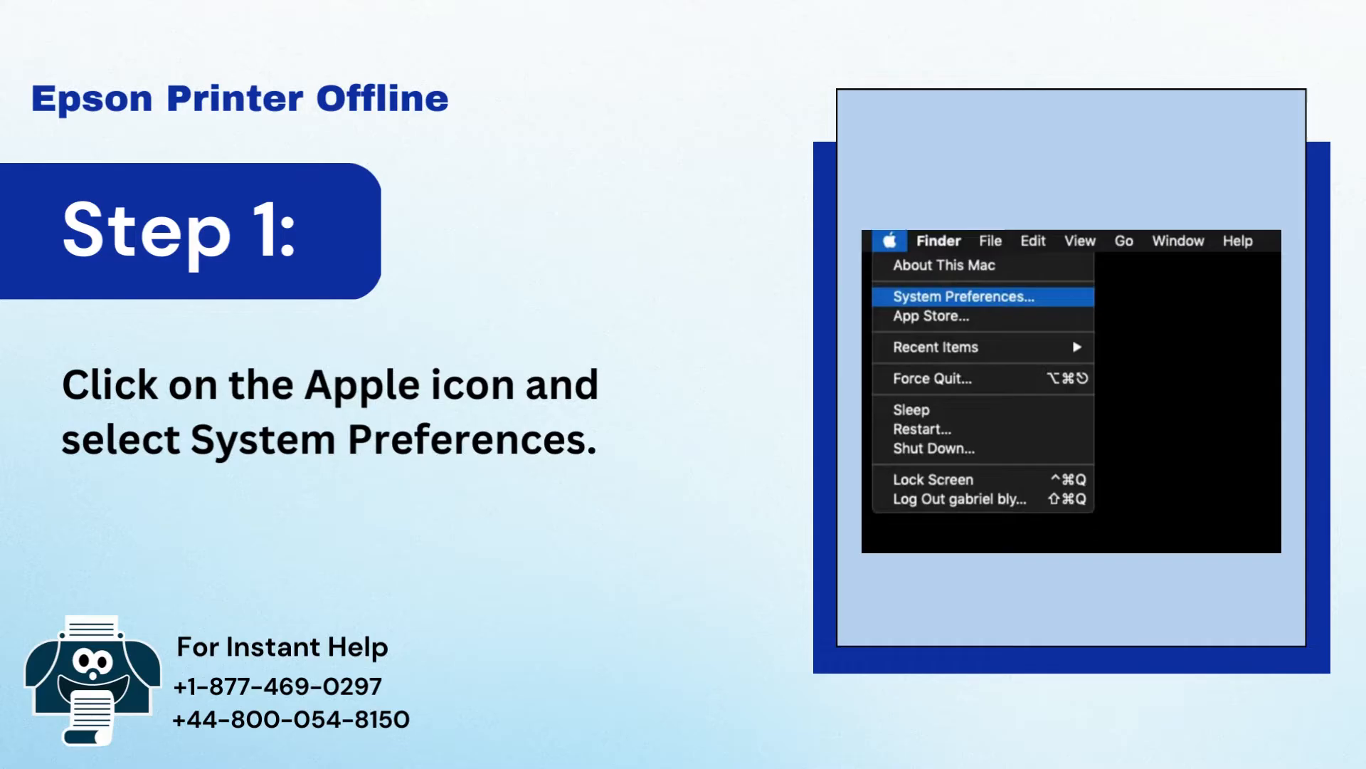
Step through the Epson offline fix: Printers & Scanners, Reset Printing System, password, + to add printer.
{"action": "left_click", "coordinate": [962, 296]}
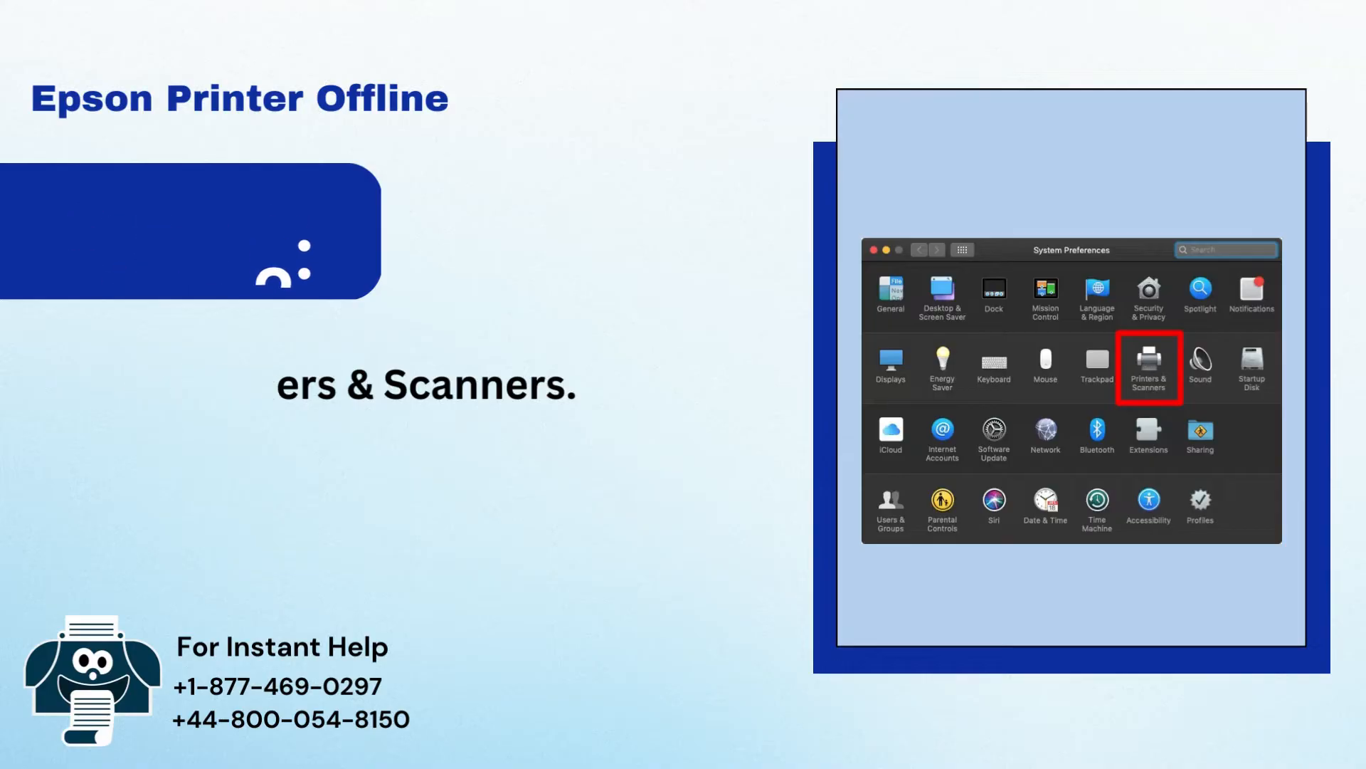
{"action": "left_click", "coordinate": [1148, 365]}
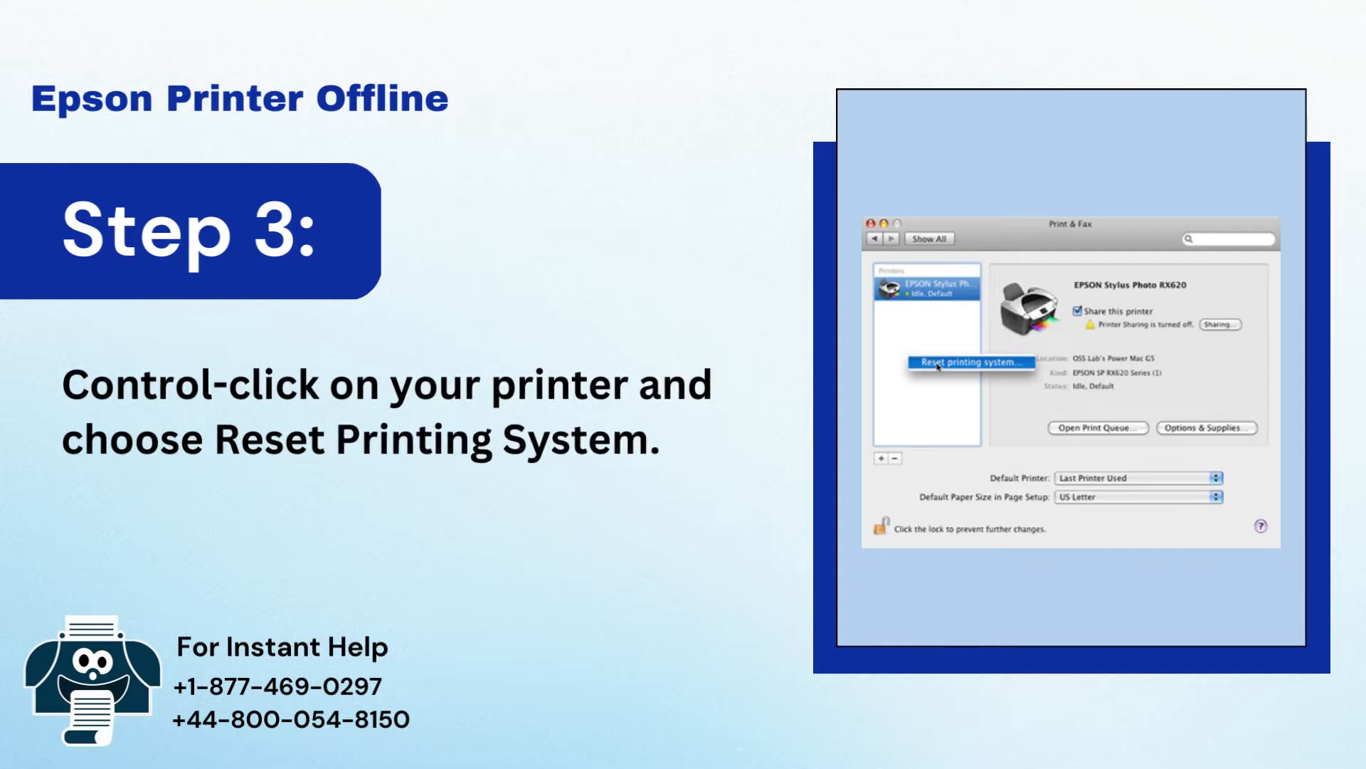
{"action": "left_click", "coordinate": [970, 361]}
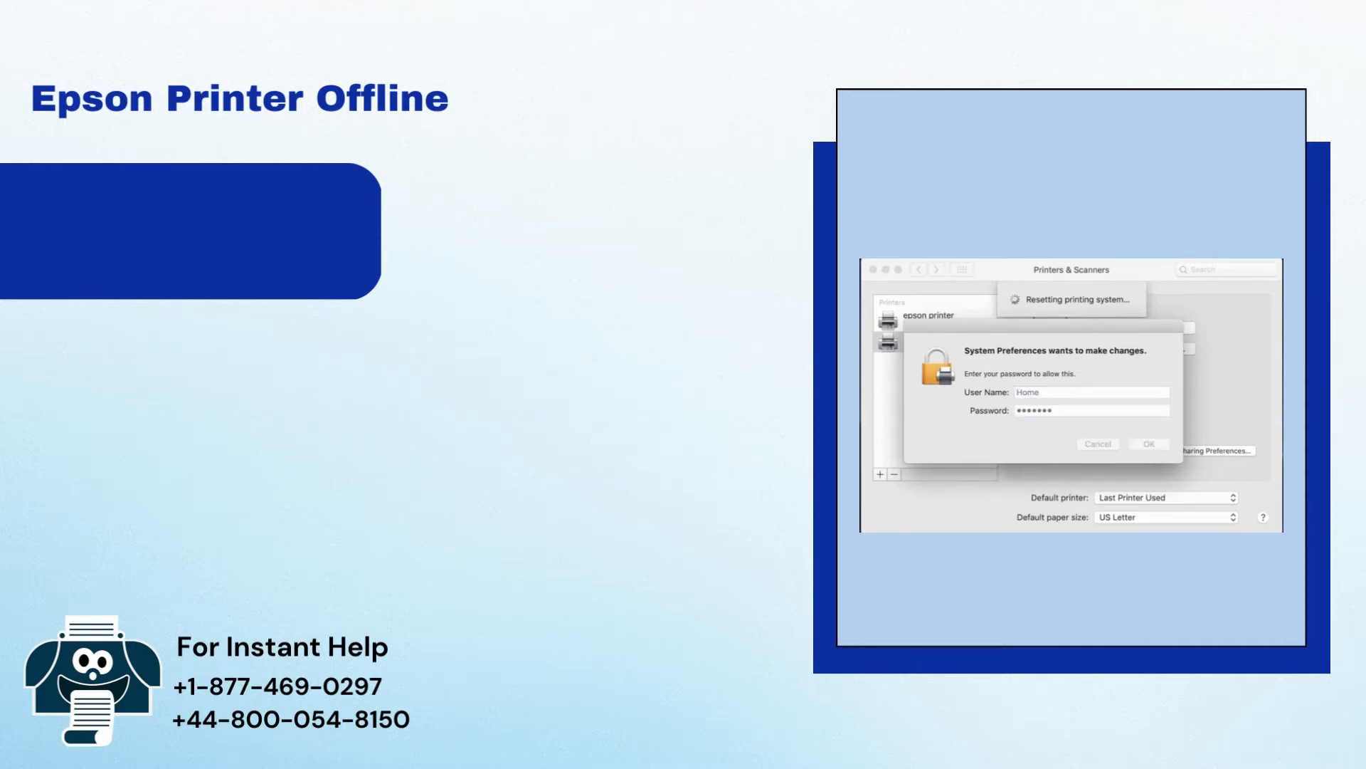
{"action": "left_click", "coordinate": [1146, 442]}
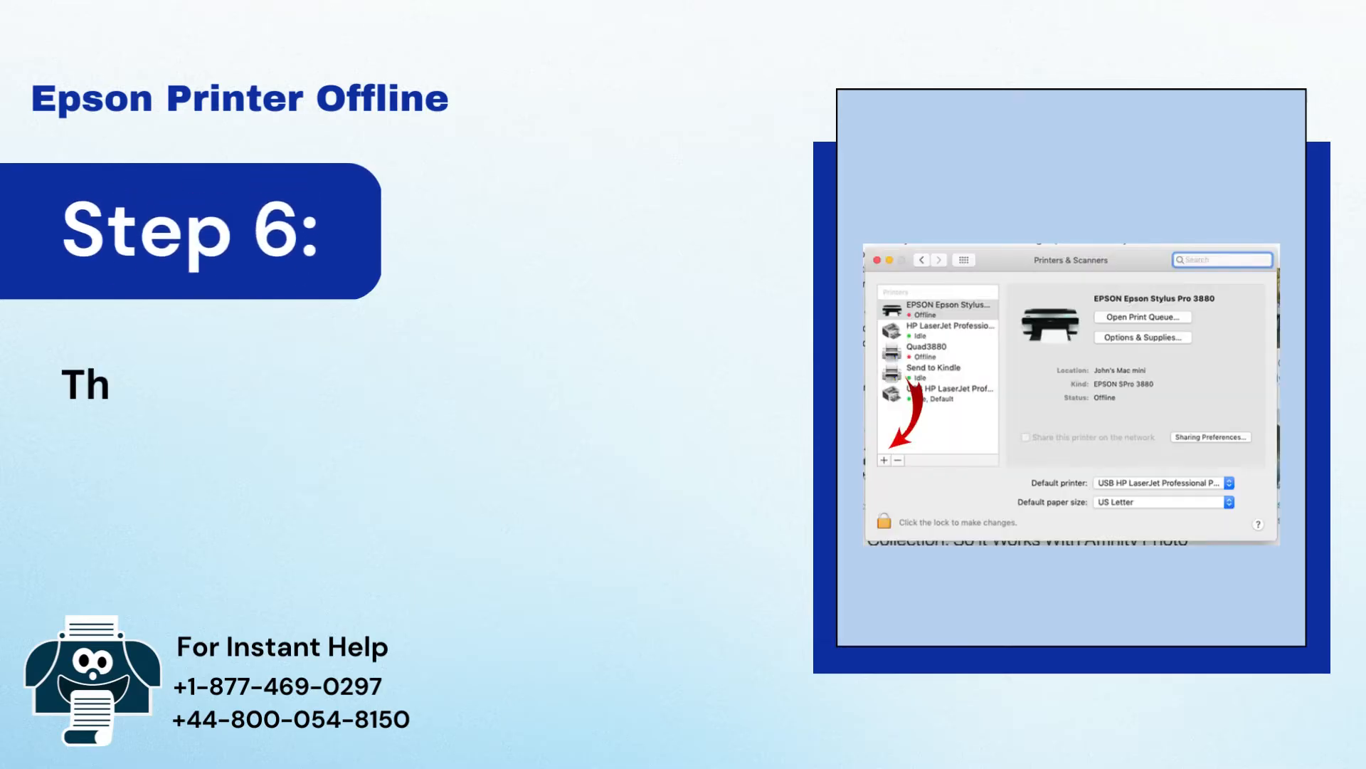
{"action": "type", "text": "Then press the + button to add the p"}
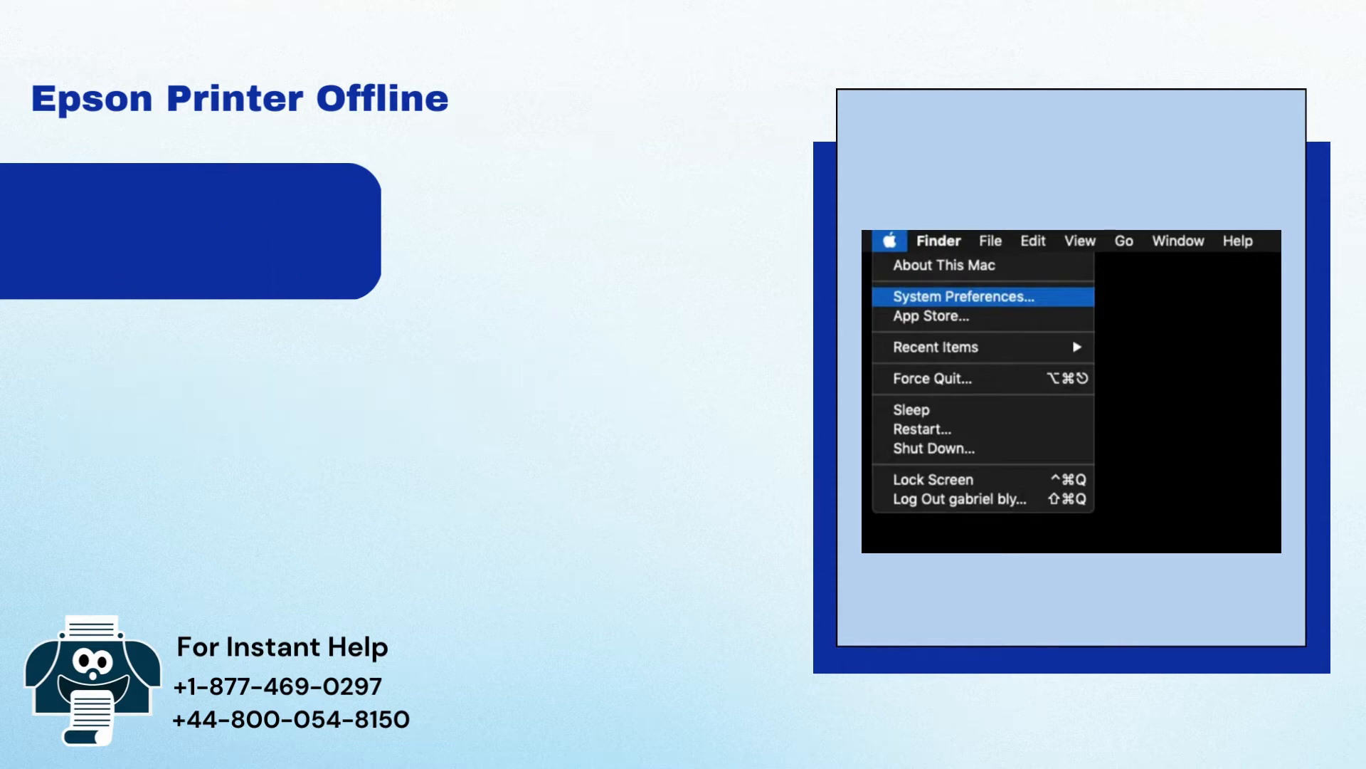
Advance through Steps 1–3: open Printers & Scanners, select the printer, remove it with −.
{"action": "left_click", "coordinate": [960, 295]}
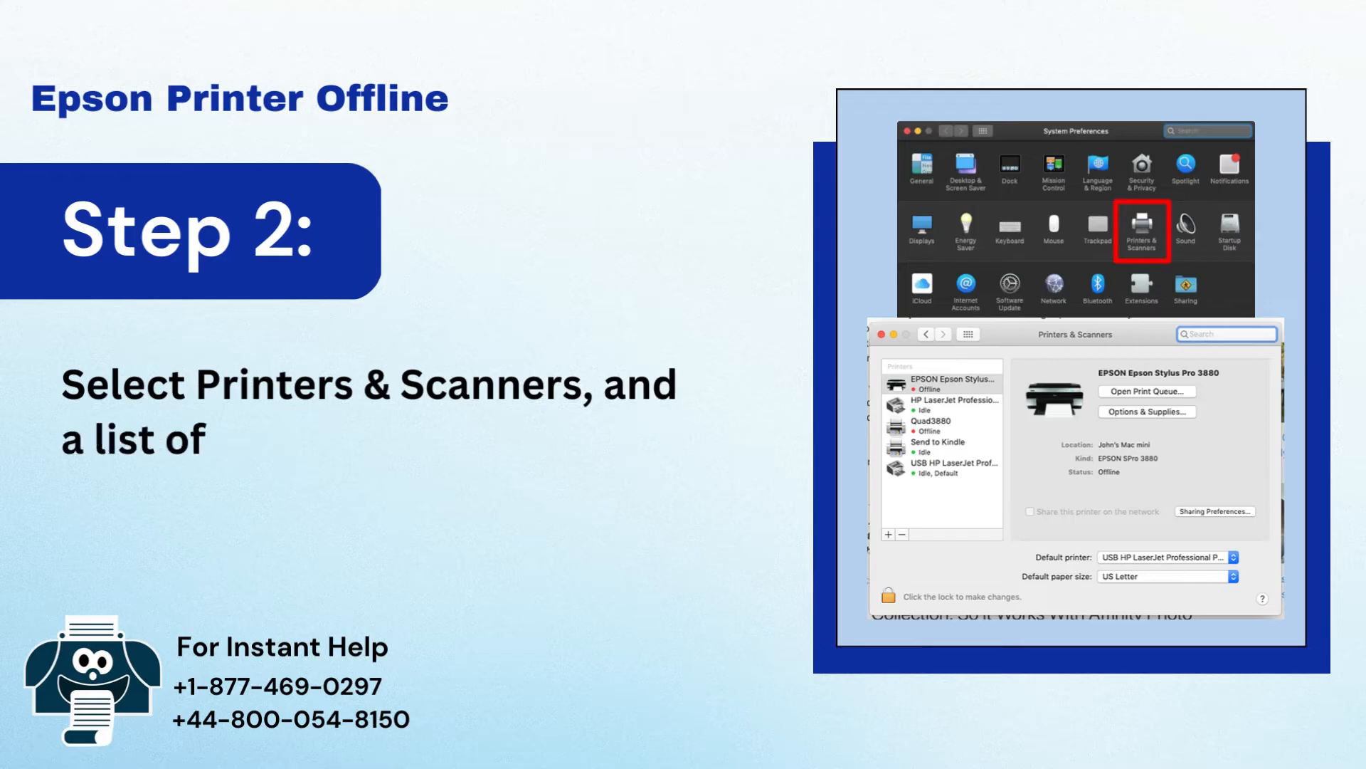
{"action": "type", "text": "printers will appear."}
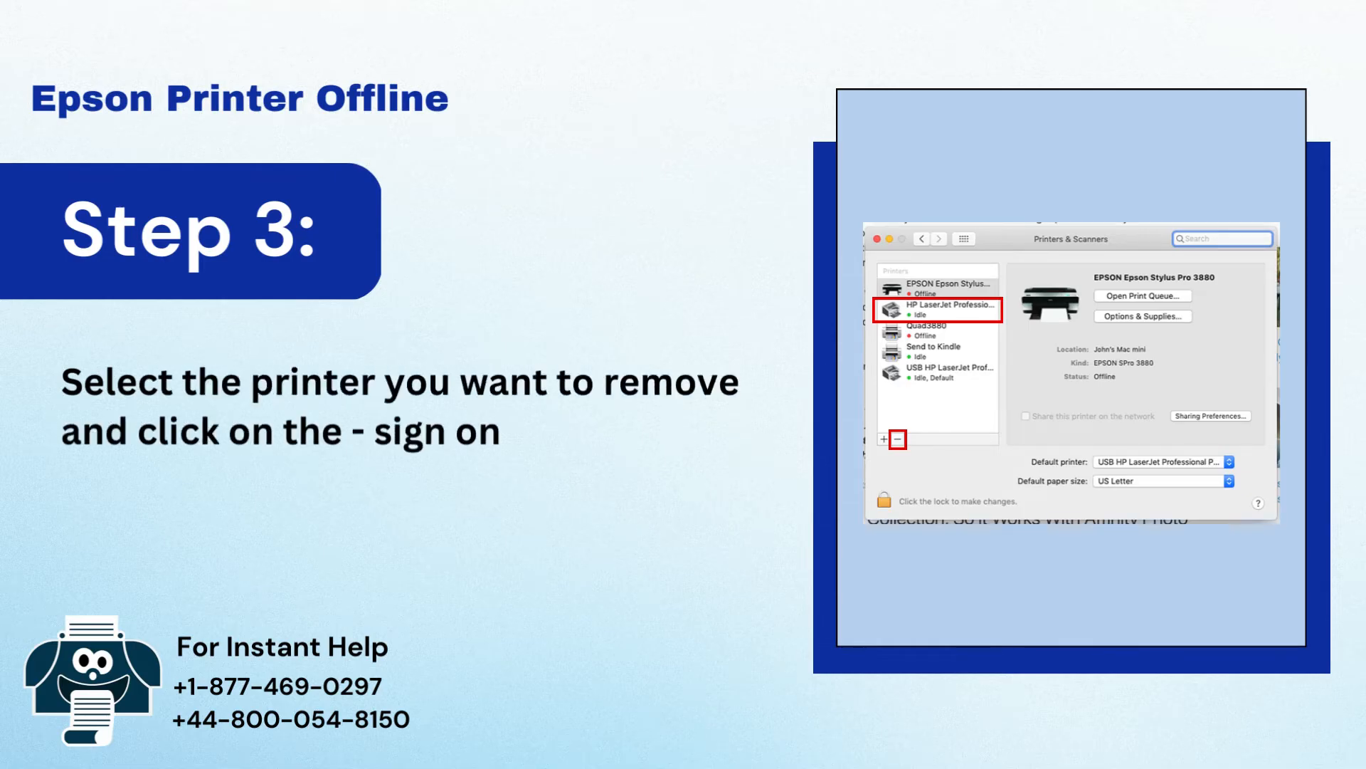
{"action": "type", "text": "the bottom left corner of your scree"}
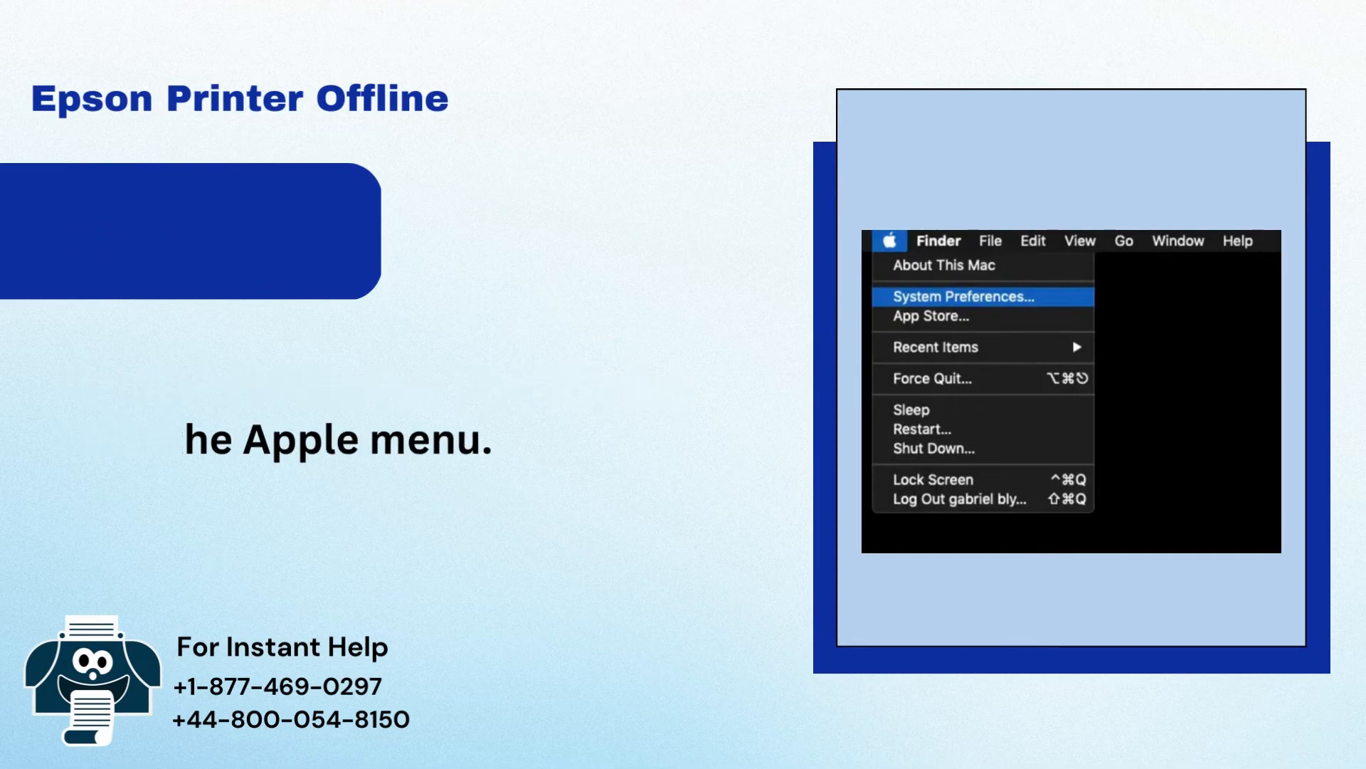
Advance to Open Print Queue and delete the stuck Epson print job.
{"action": "left_click", "coordinate": [963, 296]}
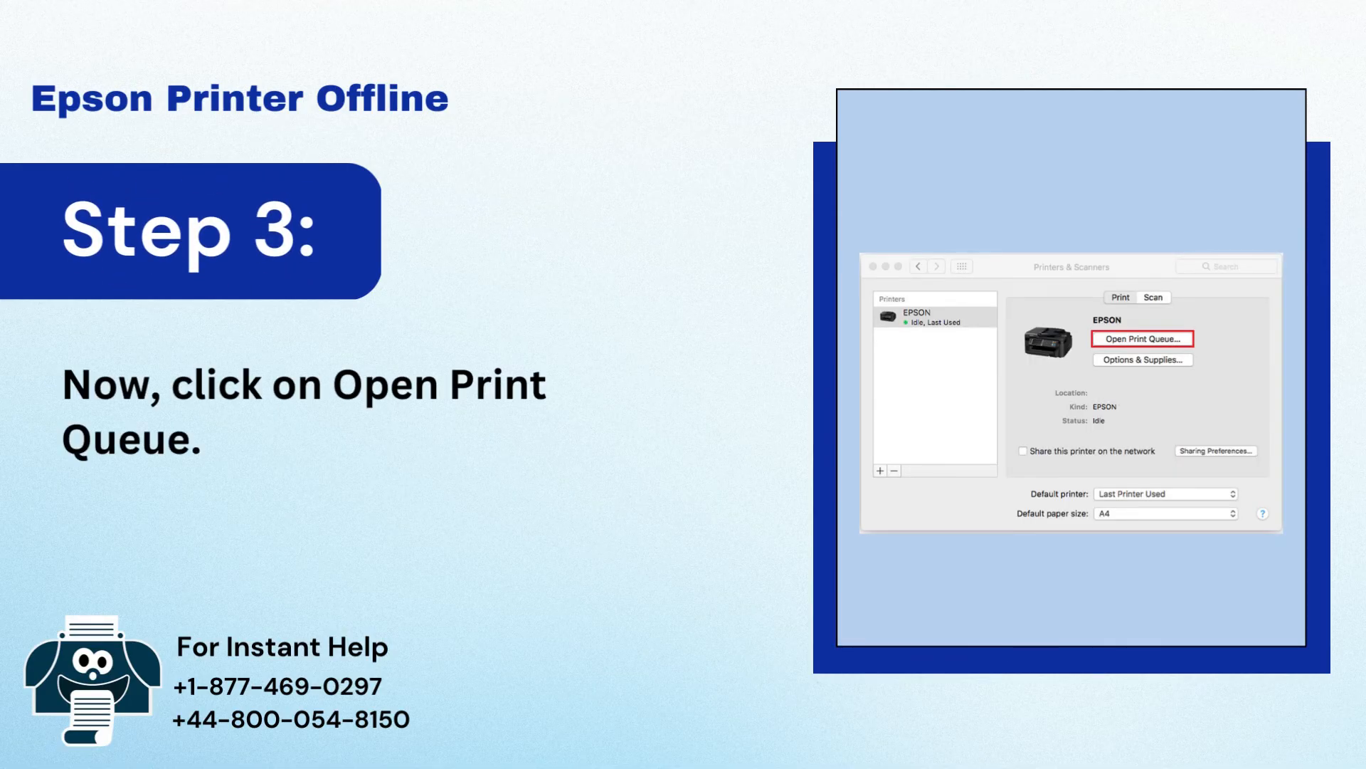
{"action": "left_click", "coordinate": [1142, 338]}
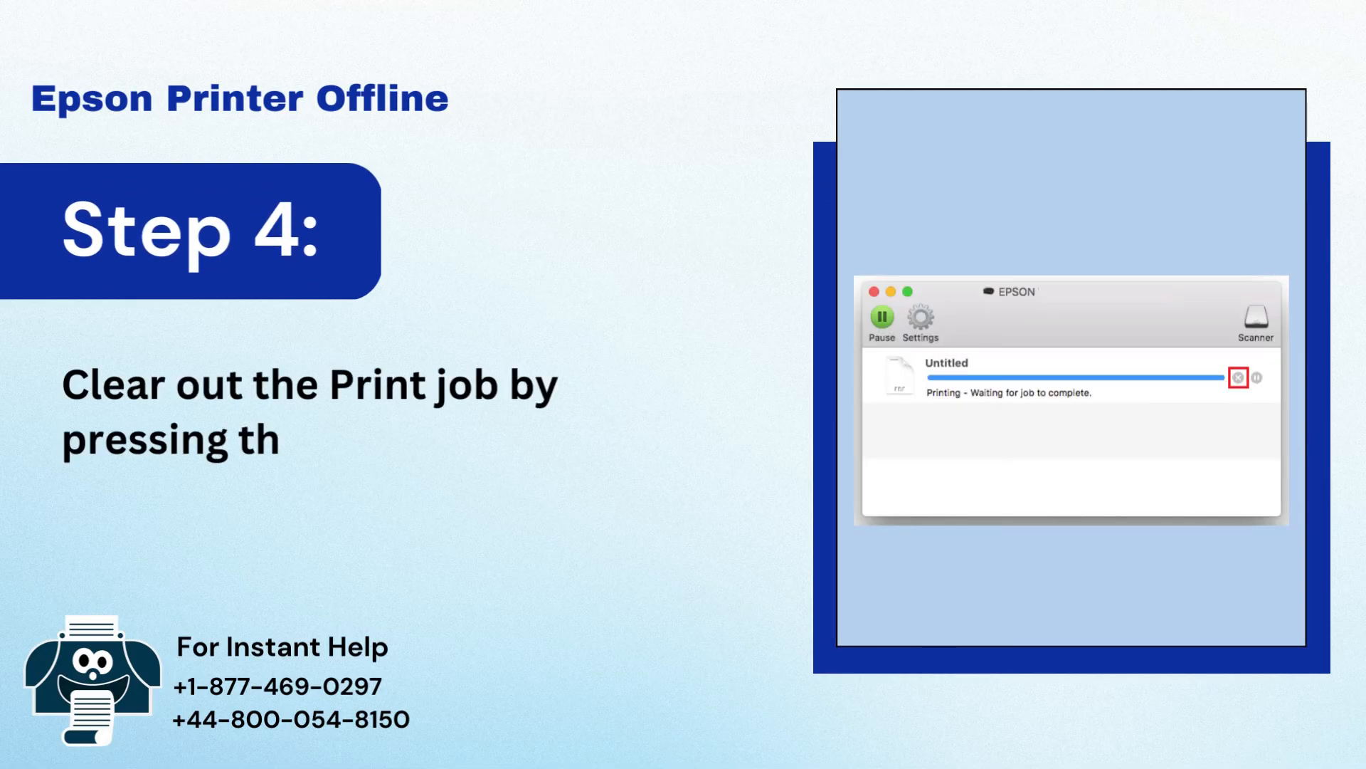